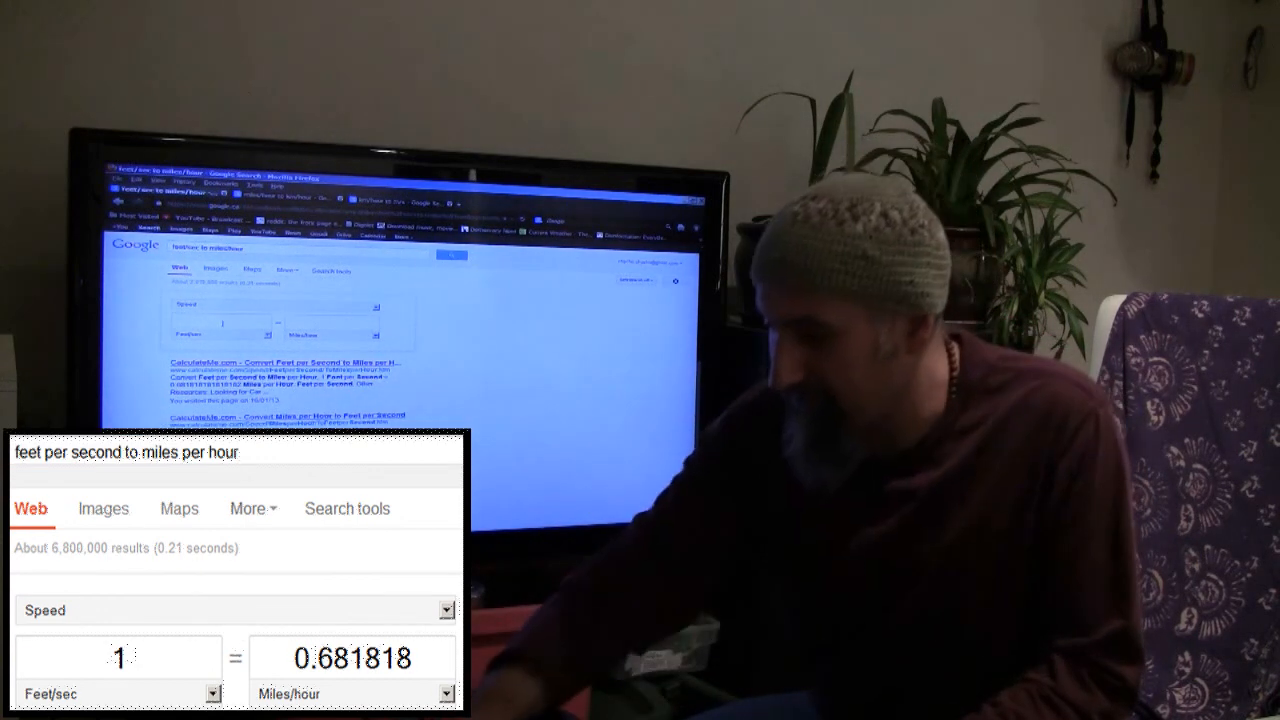
pyautogui.write('20')
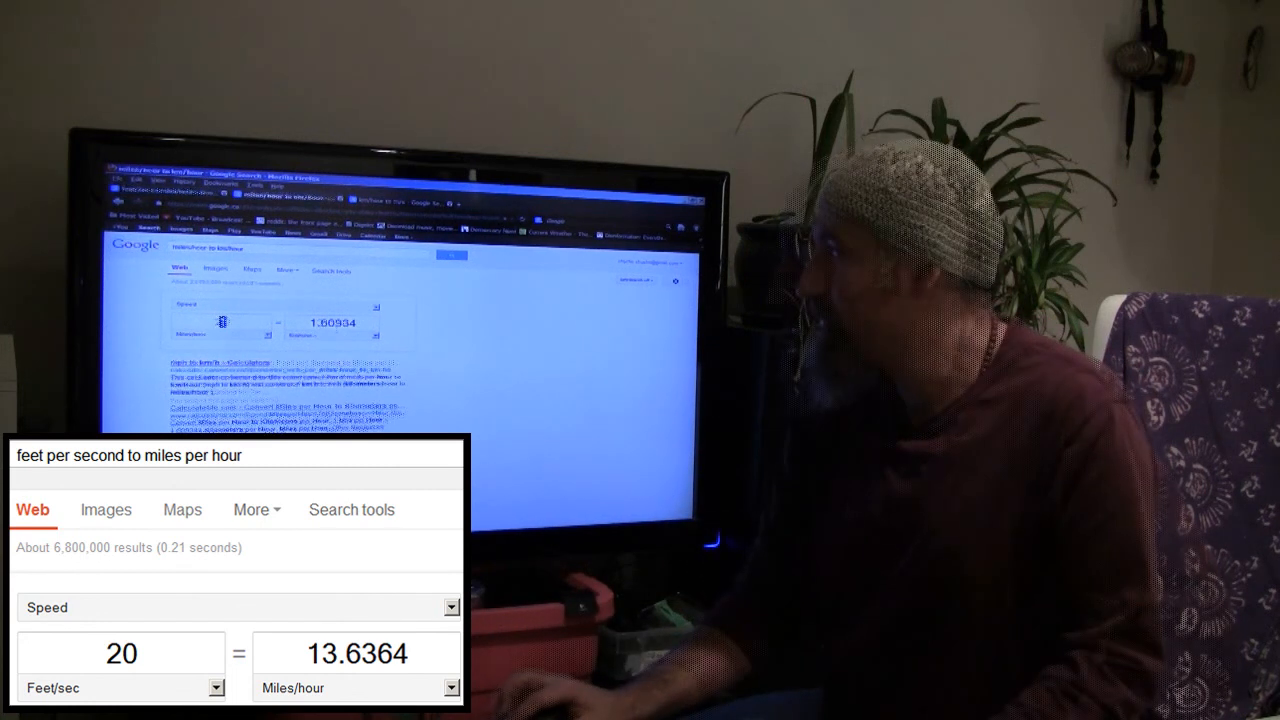
pyautogui.write('miles per hour to km per hour')
pyautogui.write('3.6364')
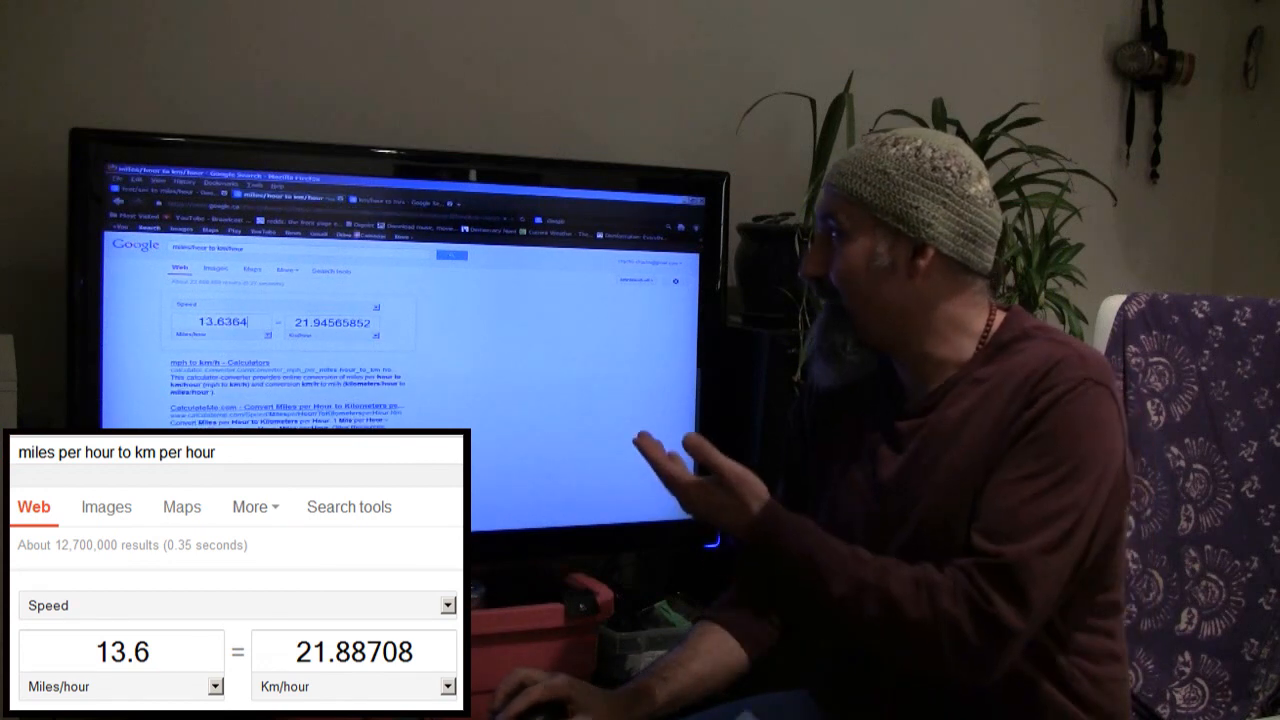
pyautogui.write('km per hour to m per second')
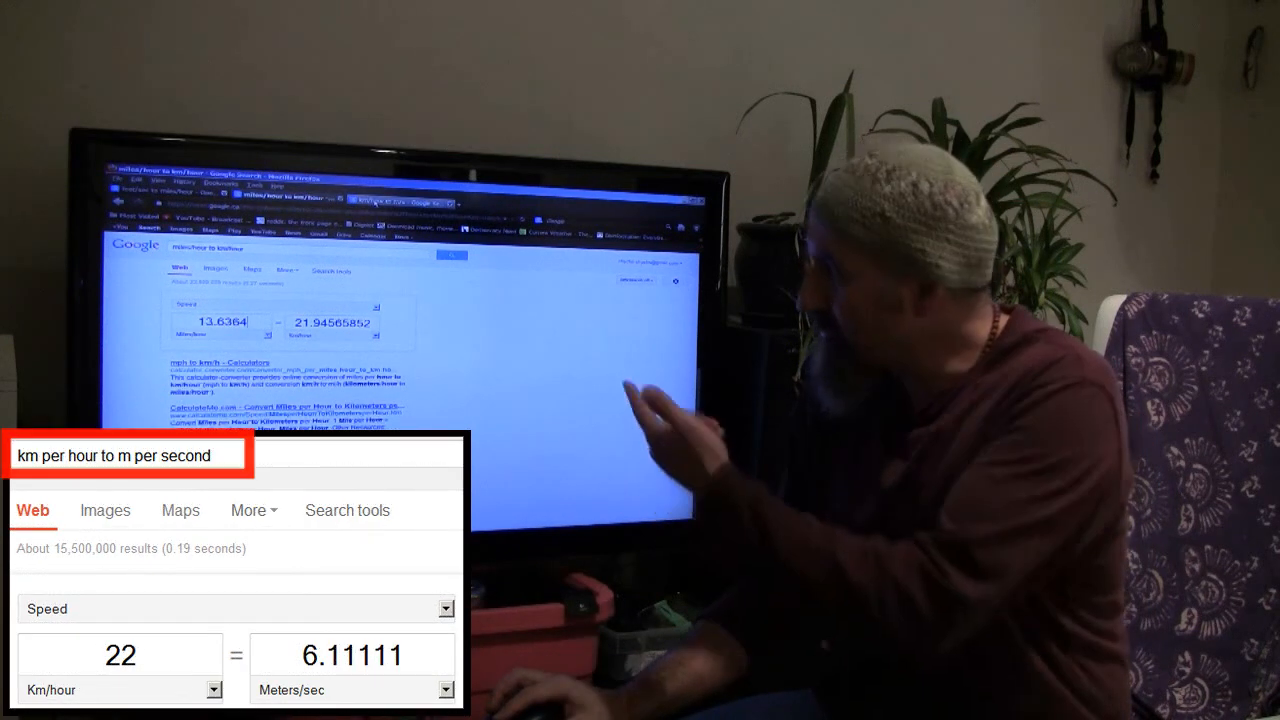